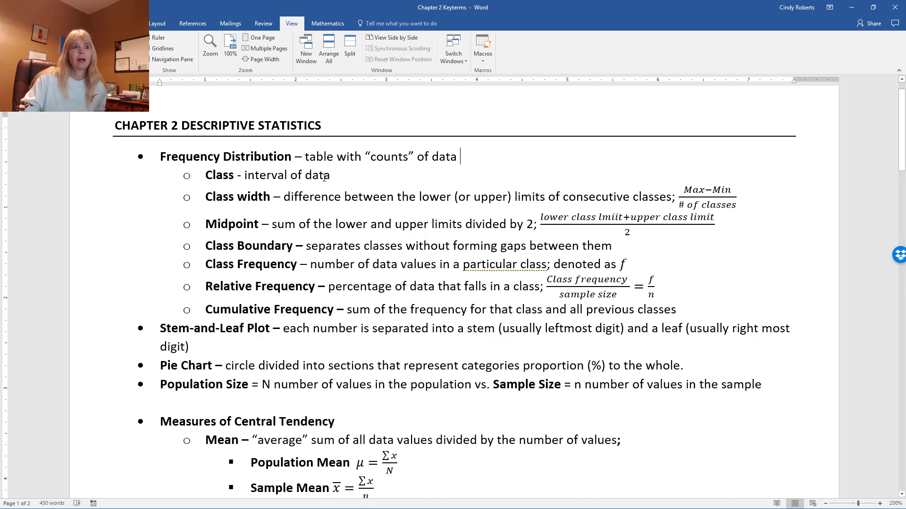
mouse_move(271, 204)
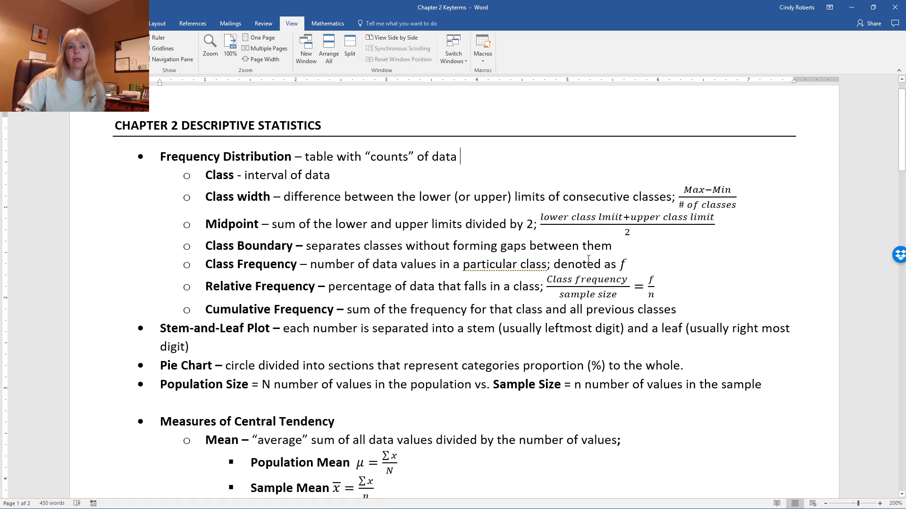
- Highlight the term 'Relative Frequency' while the Weighted Mean and Median definitions come into view
scroll("down", 3)
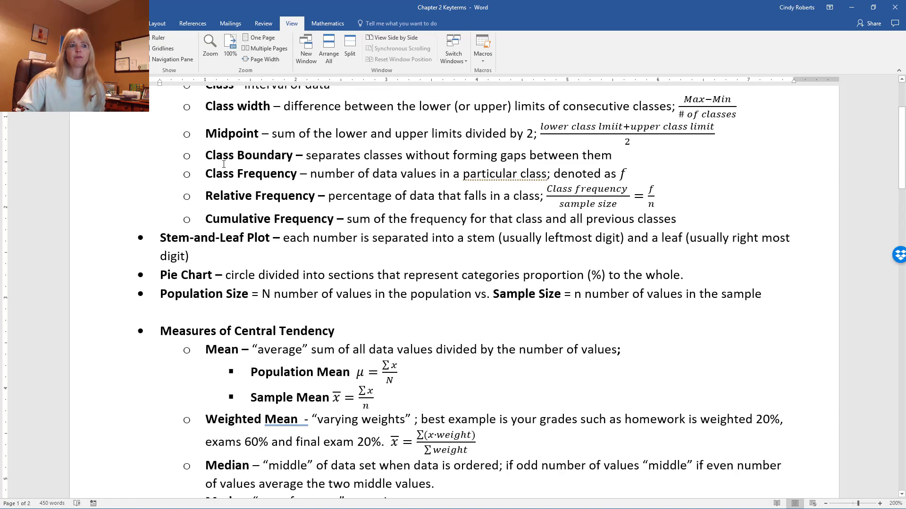
double_click(261, 196)
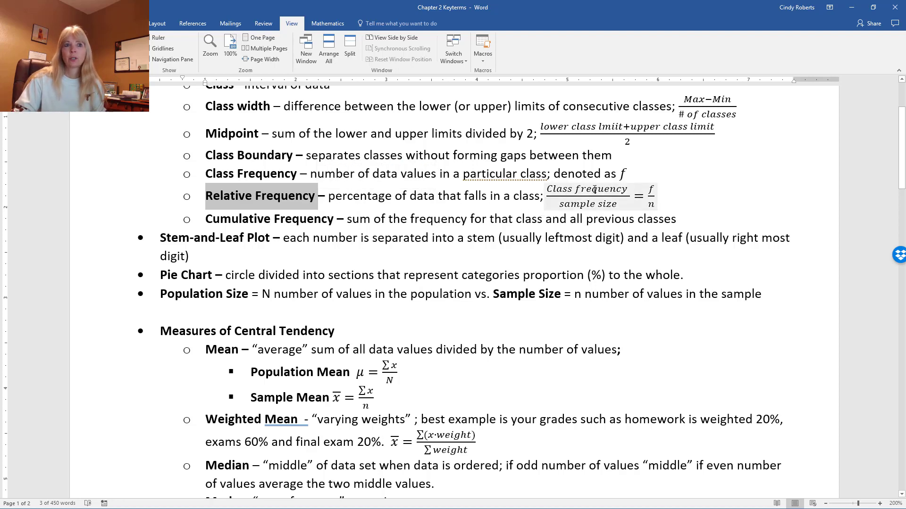
mouse_move(598, 205)
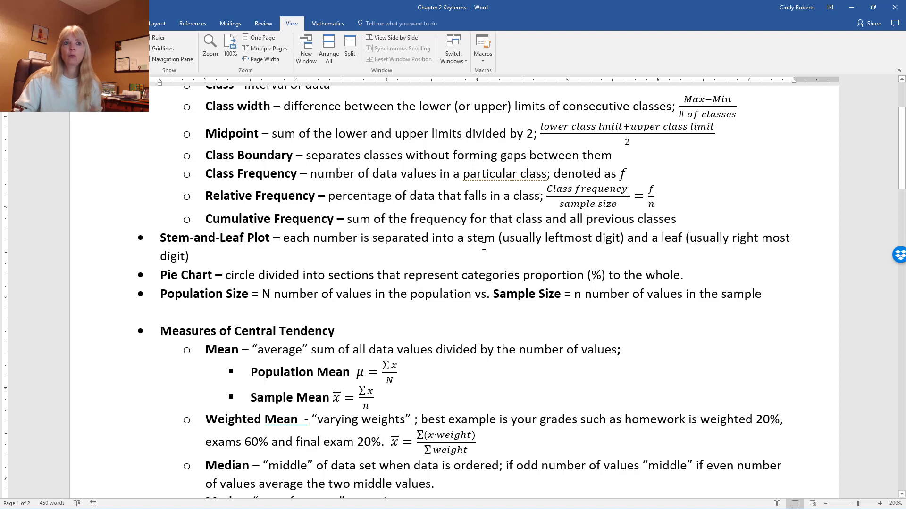
mouse_move(198, 272)
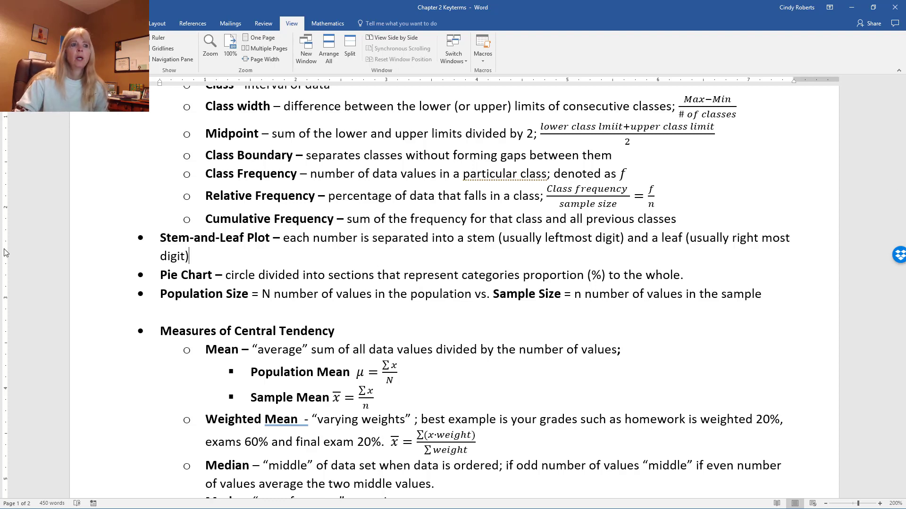
mouse_move(84, 261)
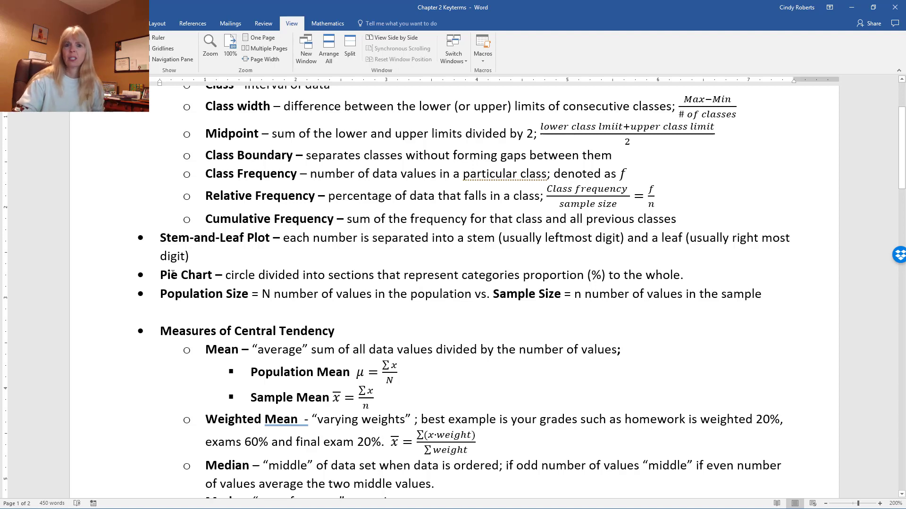
mouse_move(434, 293)
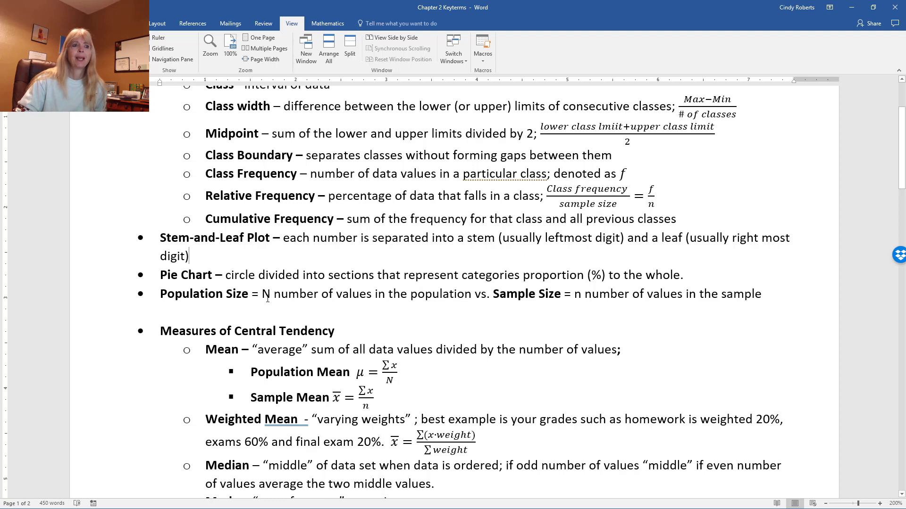
mouse_move(672, 188)
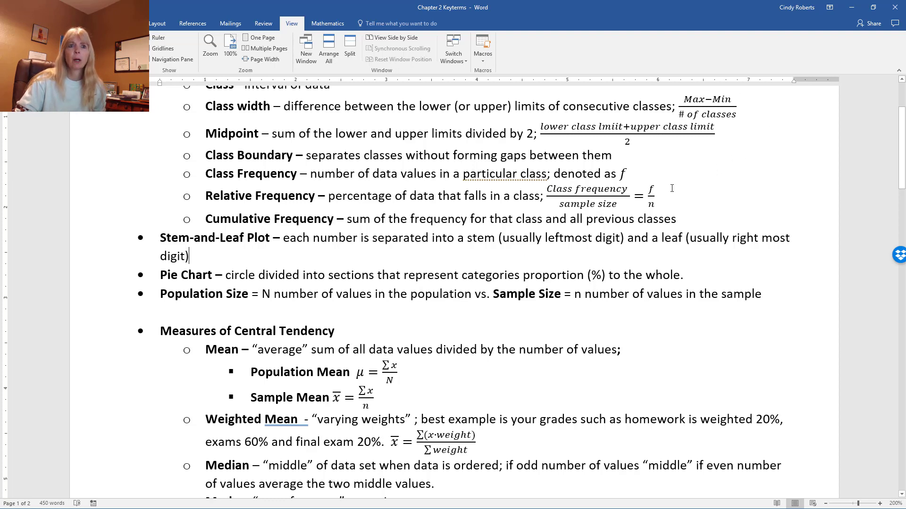
mouse_move(557, 304)
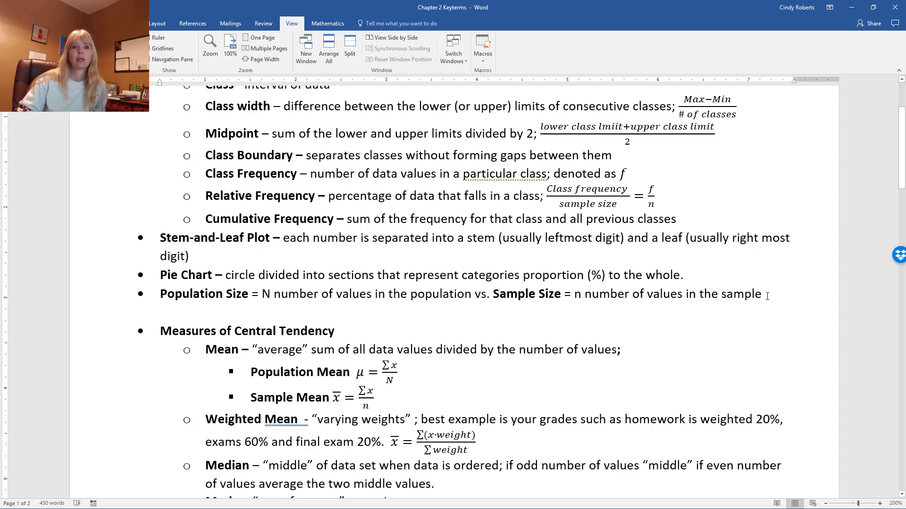
- Emphasize the 'Median' term, then move on to the Mode and Measures of Variation formulas
scroll("down", 3)
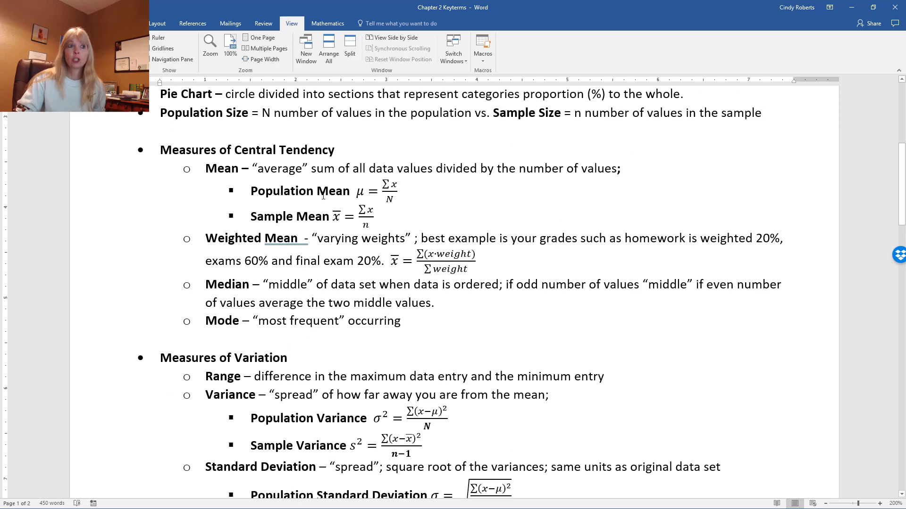
mouse_move(611, 201)
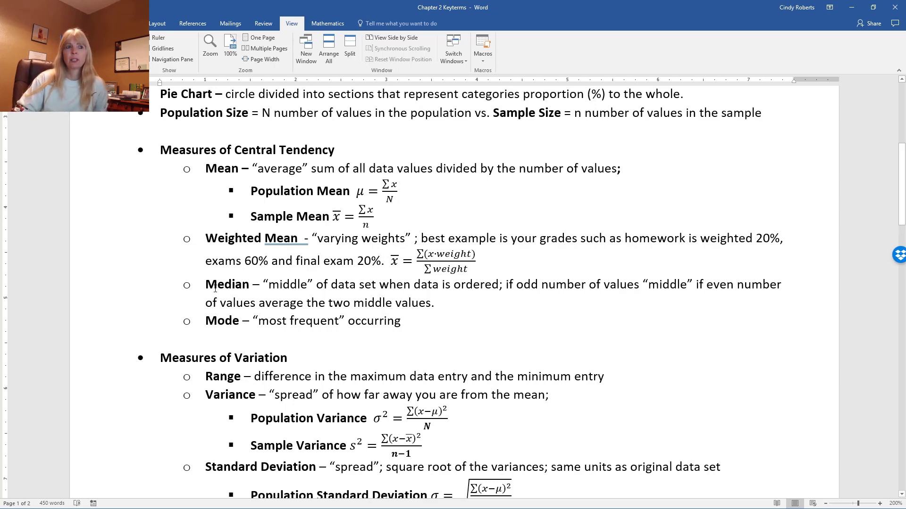
double_click(476, 285)
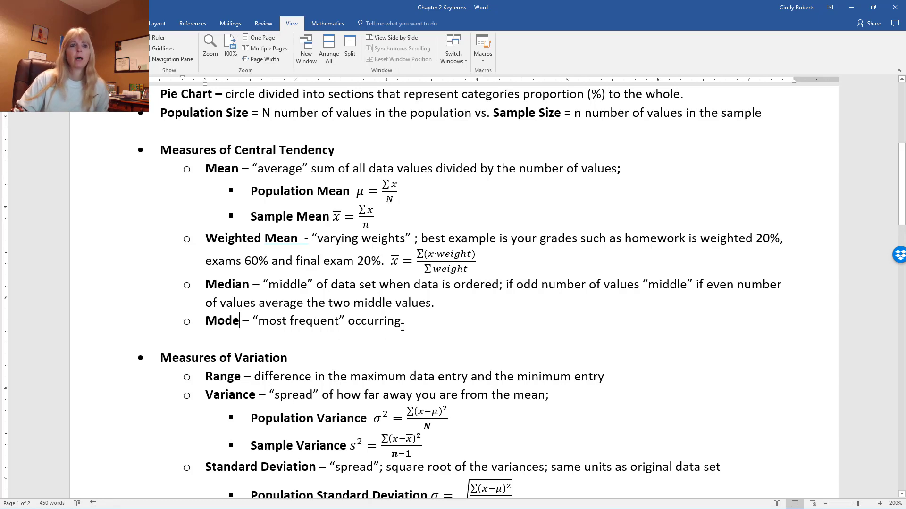
scroll("down", 3)
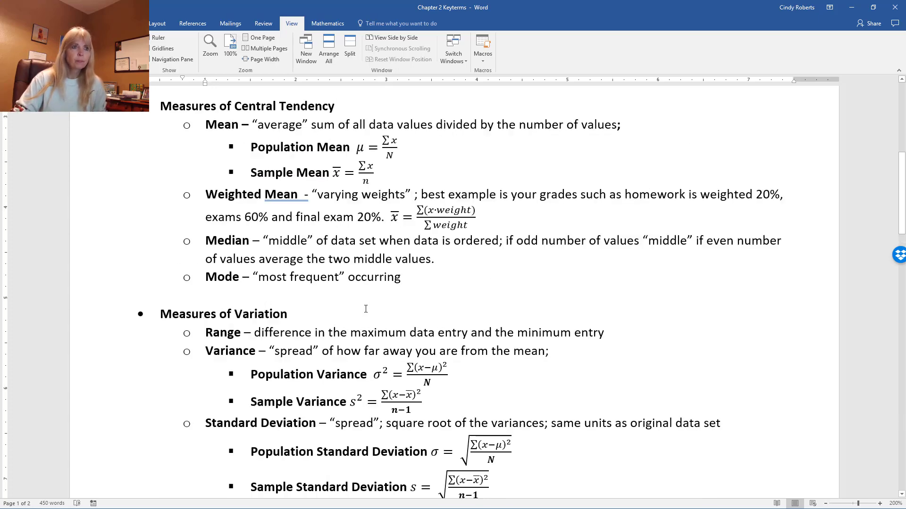
scroll("down", 3)
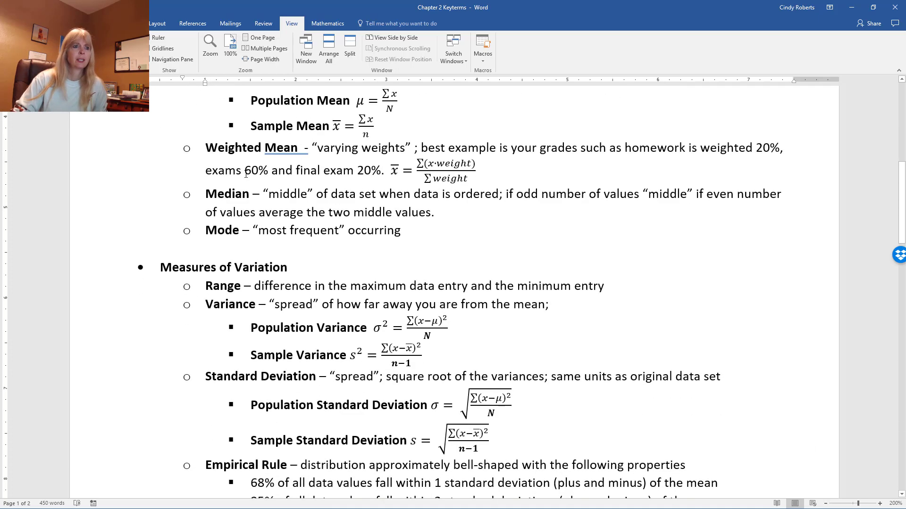
scroll("down", 3)
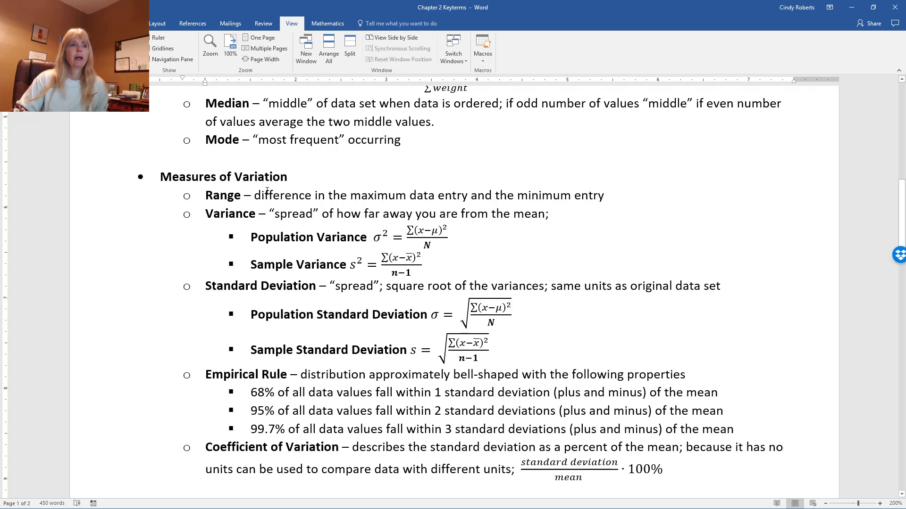
scroll("down", 3)
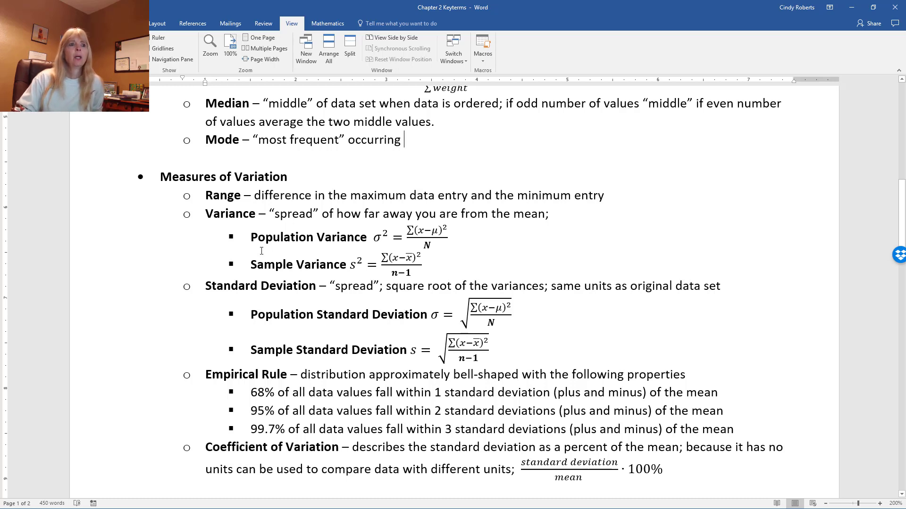
mouse_move(240, 225)
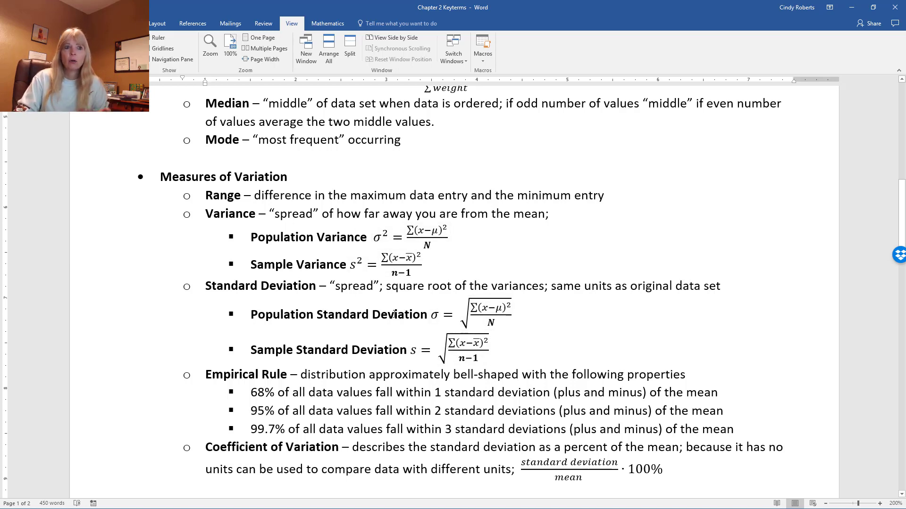
left_click(476, 348)
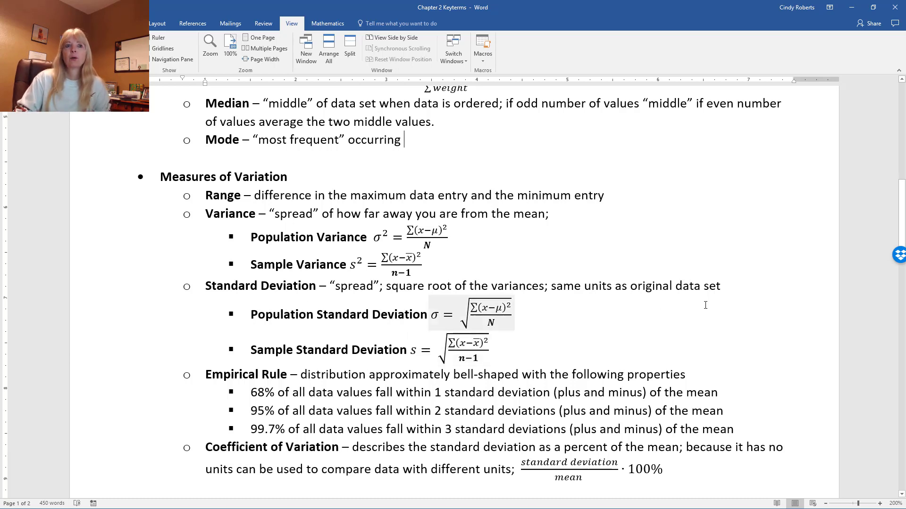
double_click(599, 287)
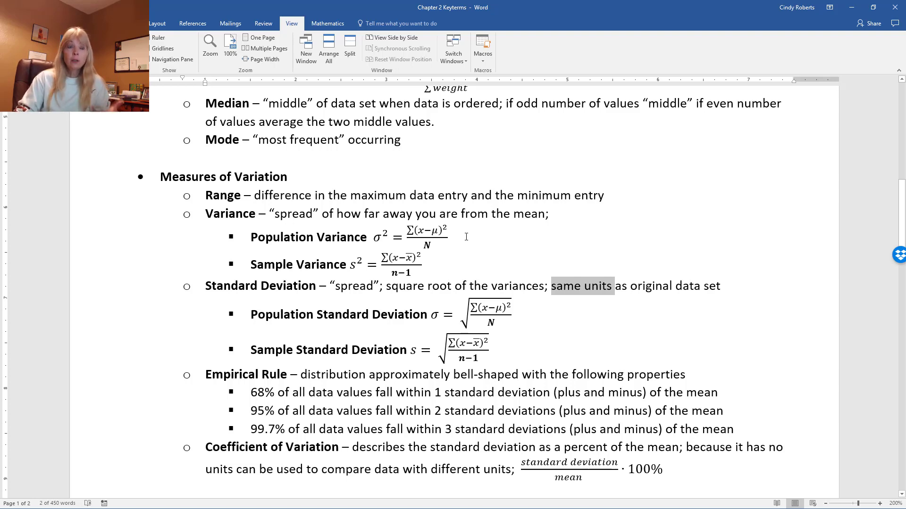
left_click(415, 237)
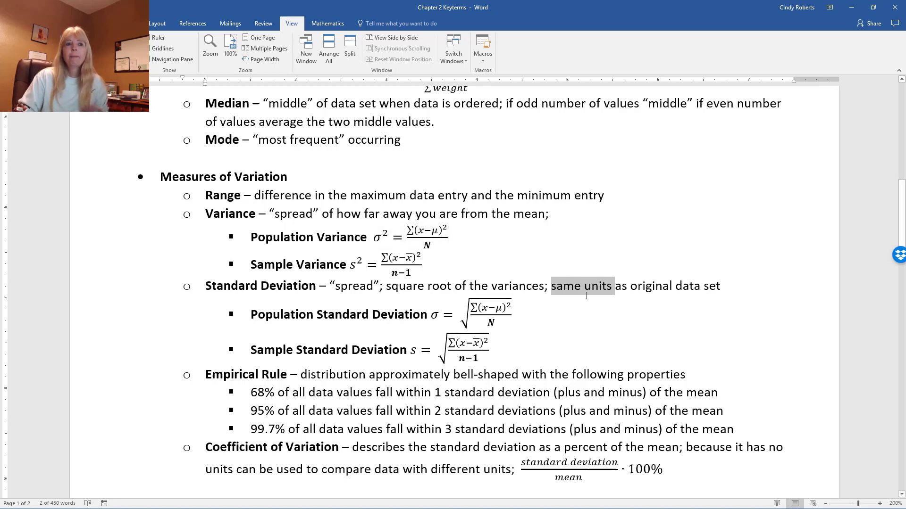
mouse_move(618, 296)
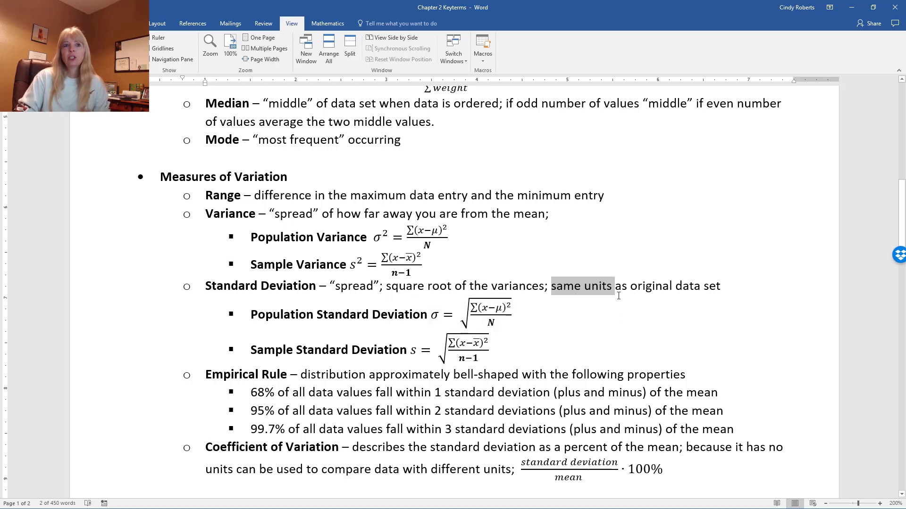
mouse_move(611, 297)
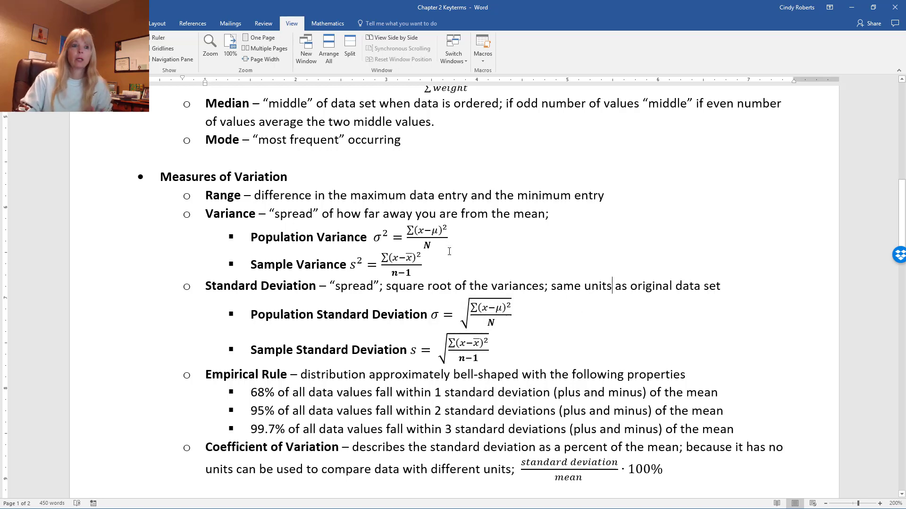
mouse_move(469, 252)
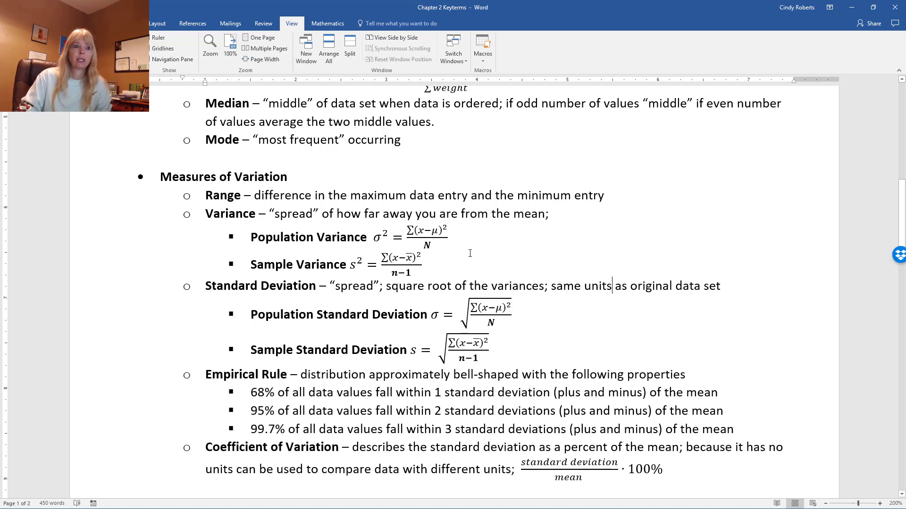
scroll("down", 3)
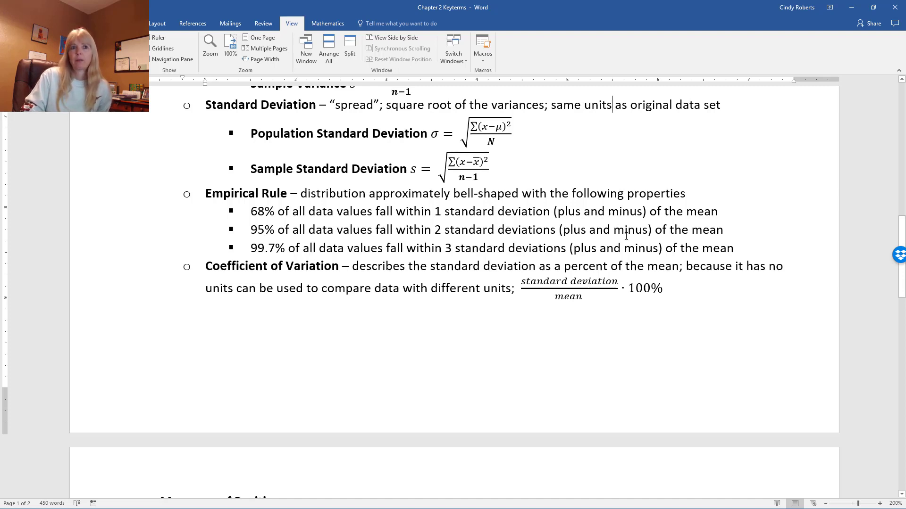
left_click_drag(204, 193, 432, 211)
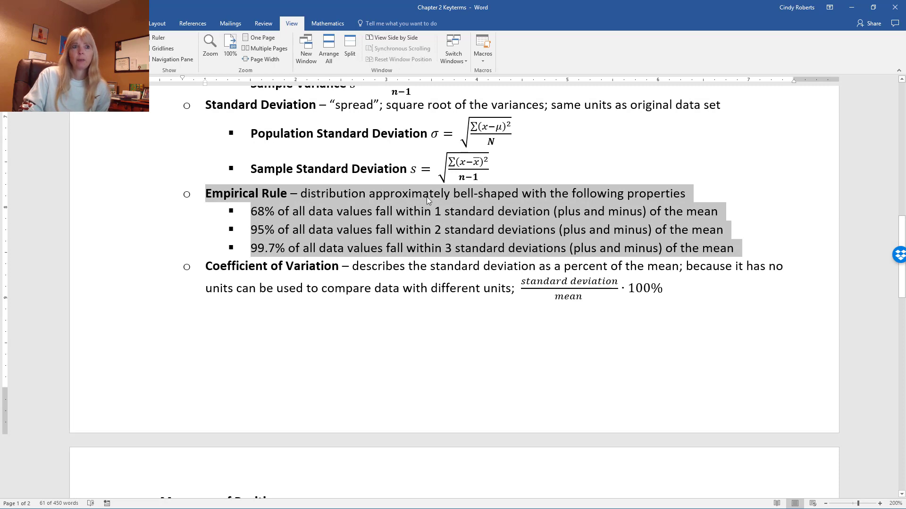
left_click(431, 211)
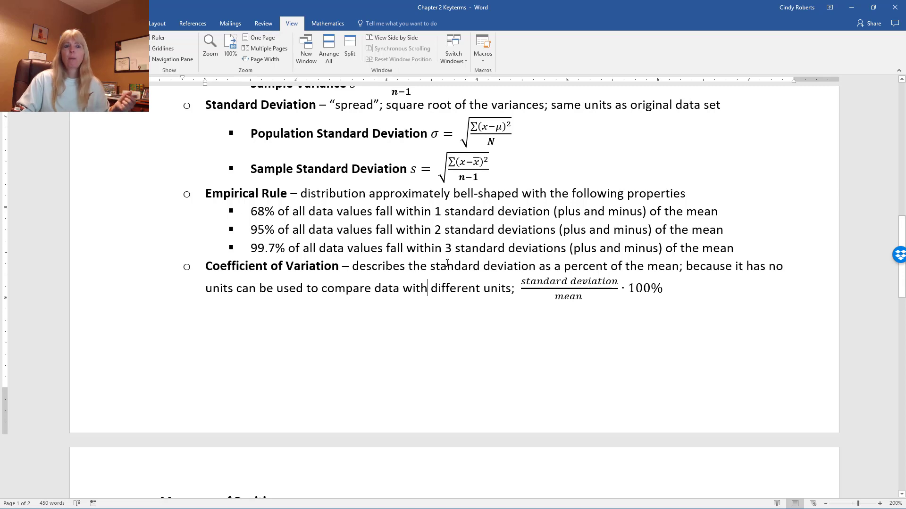
scroll("down", 3)
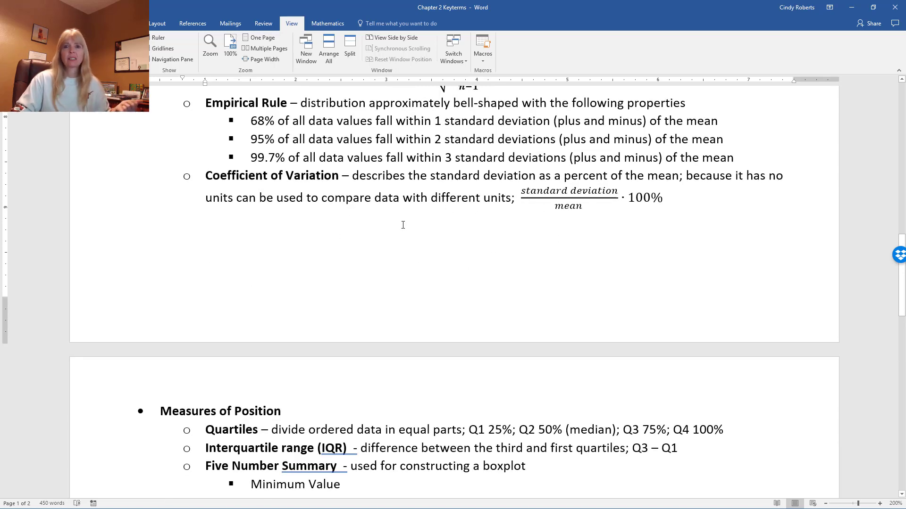
scroll("down", 3)
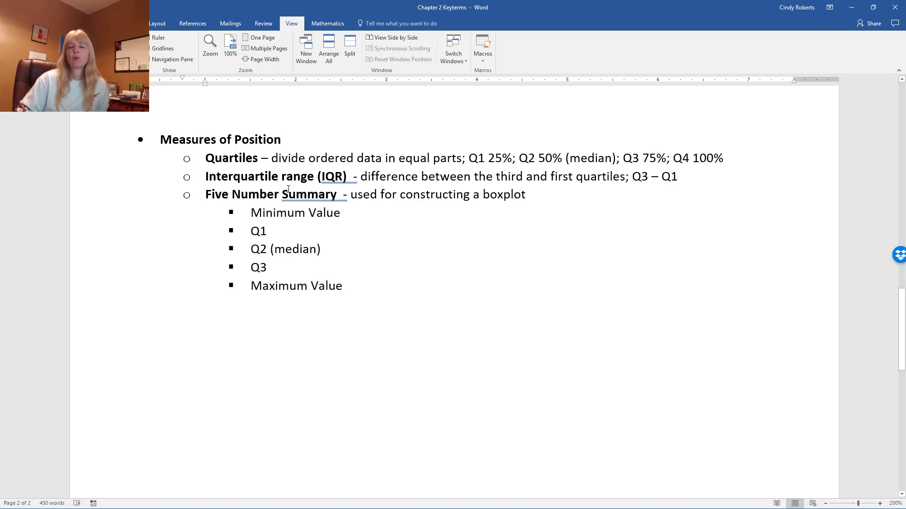
mouse_move(579, 183)
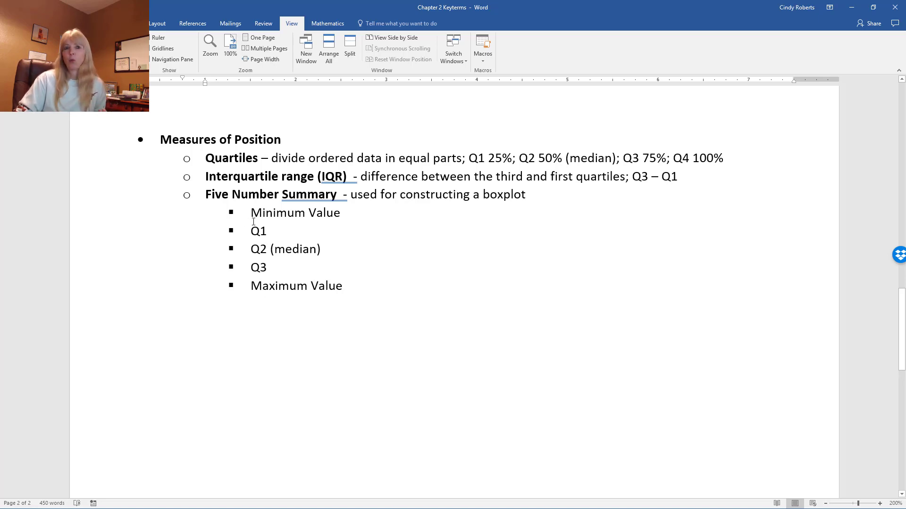
mouse_move(425, 316)
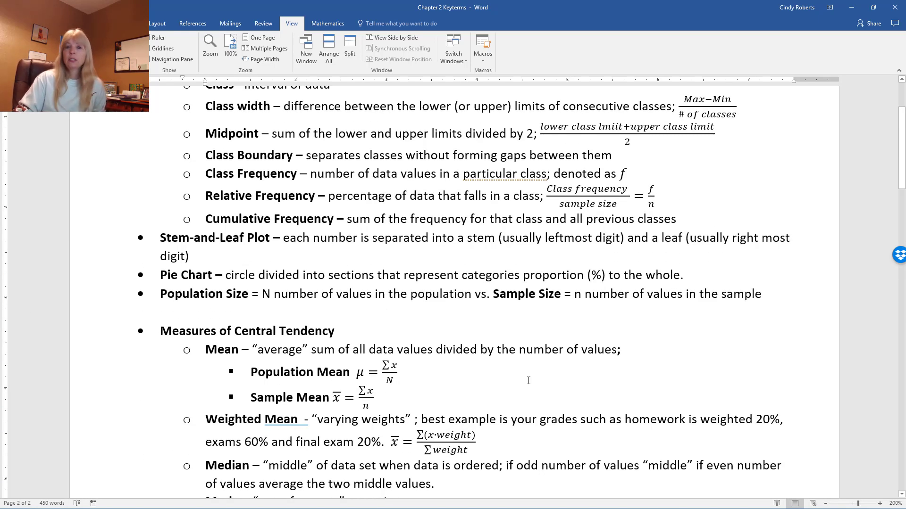
mouse_move(380, 396)
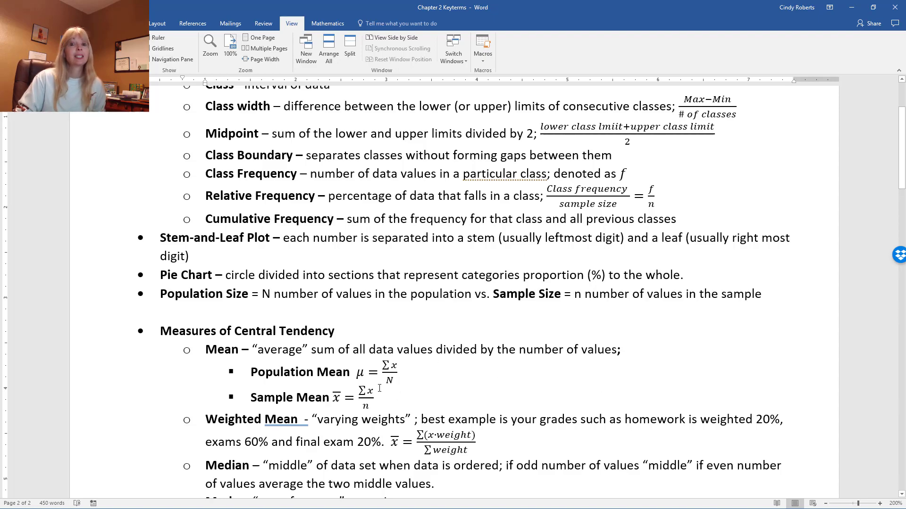